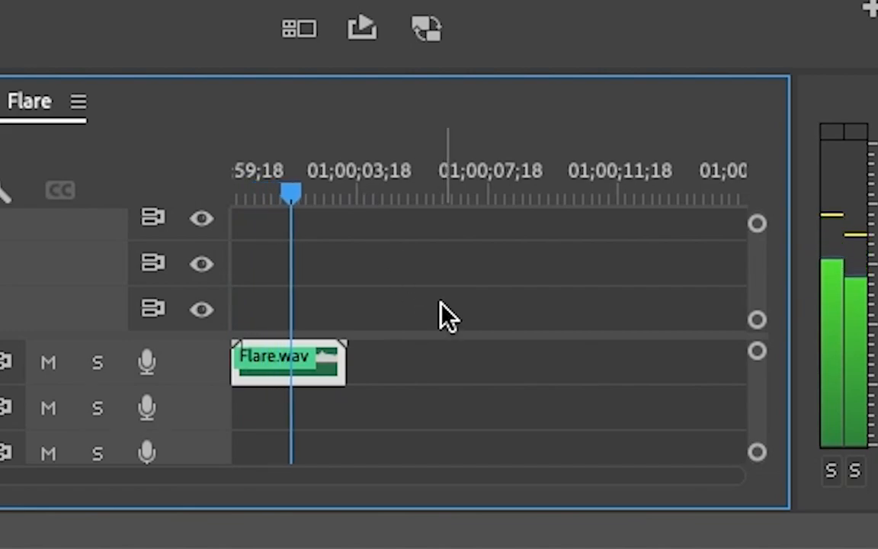
Extend Flare.wav on A1 and place a disabled copy of its tail on A2
{"action": "left_click", "coordinate": [347, 193]}
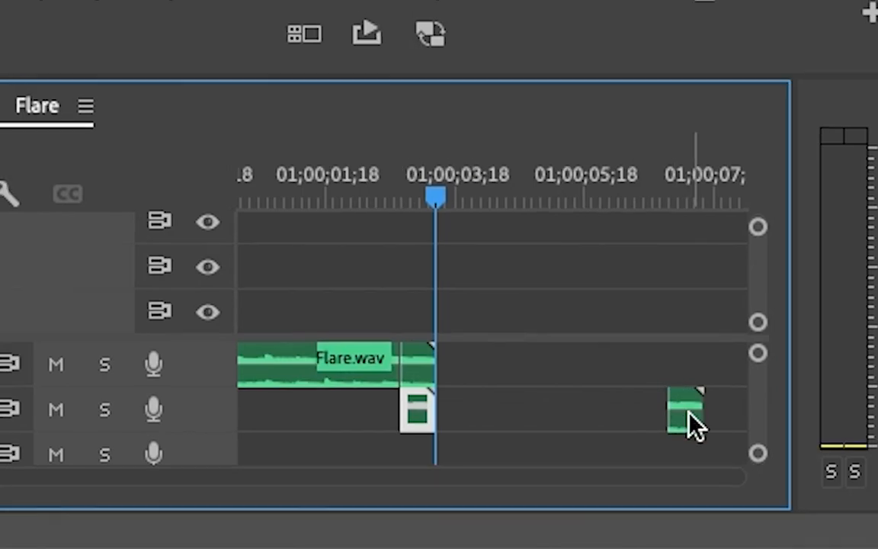
Nest the disabled duplicate clip on A2 into its own sequence
{"action": "right_click", "coordinate": [682, 415]}
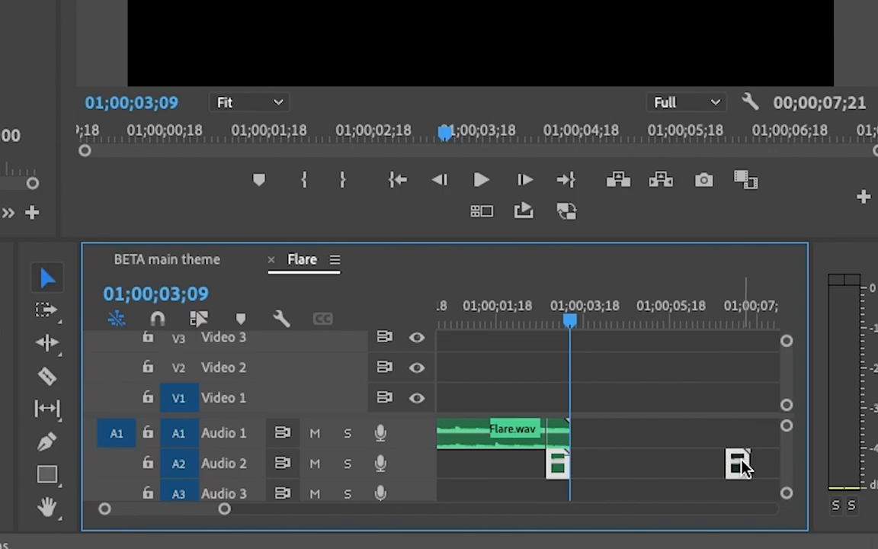
{"action": "right_click", "coordinate": [503, 434]}
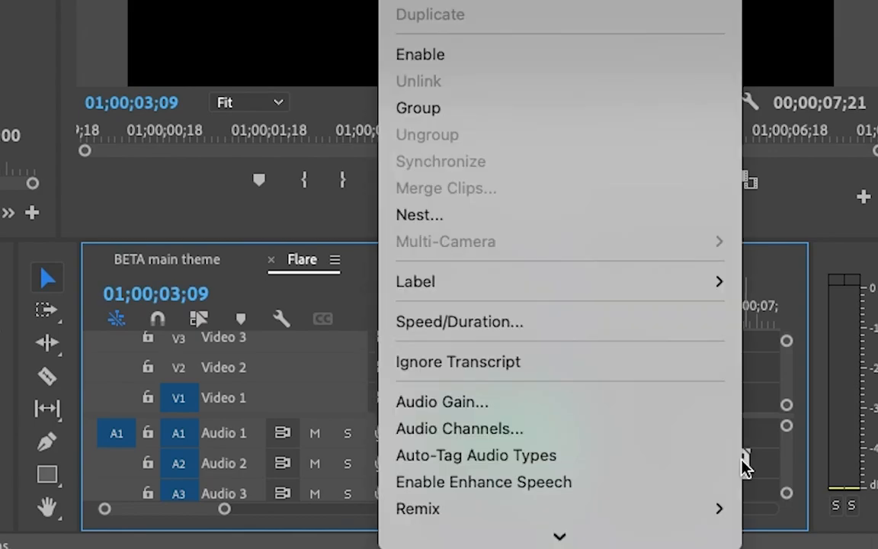
{"action": "left_click", "coordinate": [419, 215]}
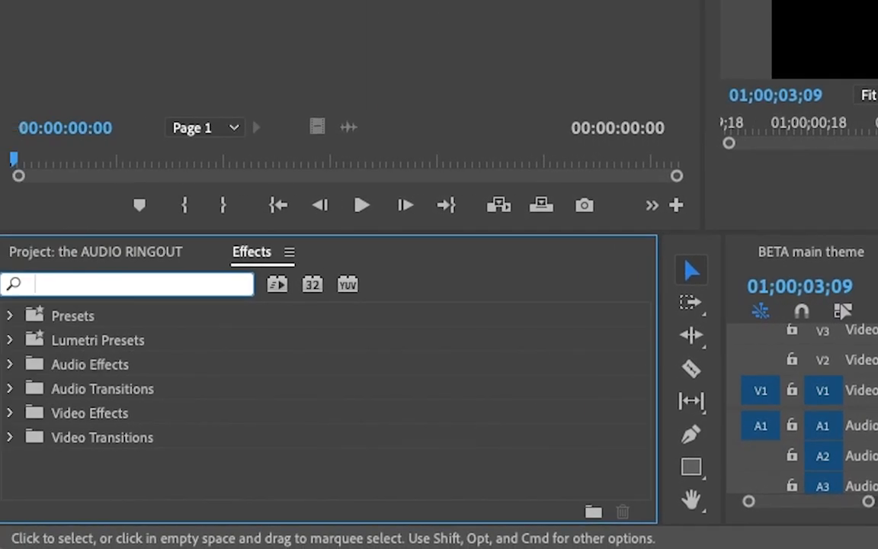
Search the Effects panel for 'surr' to show Audio Effects > Reverb > Surround Reverb
{"action": "type", "text": "surr"}
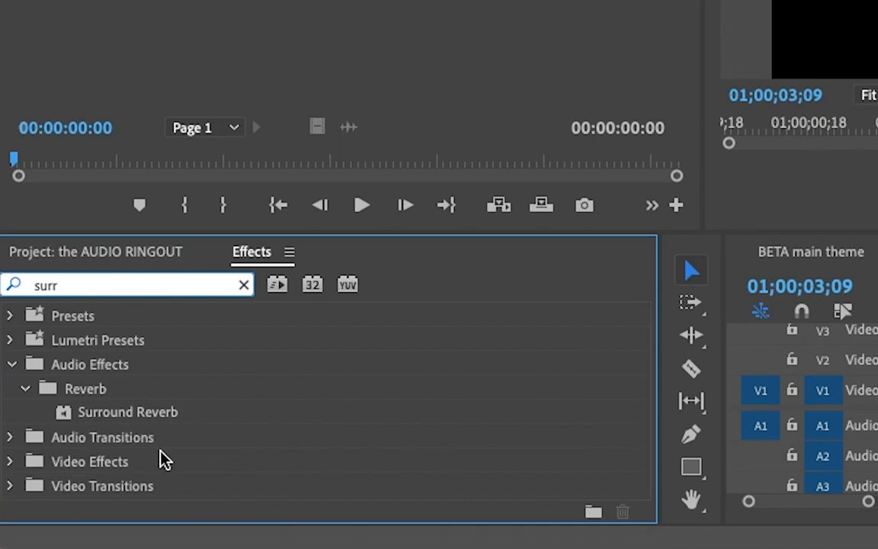
{"action": "mouse_move", "coordinate": [131, 432]}
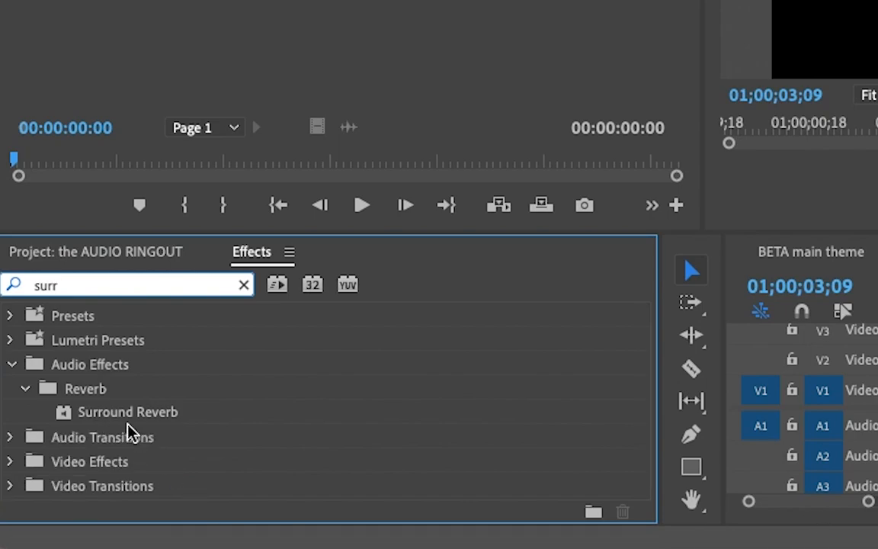